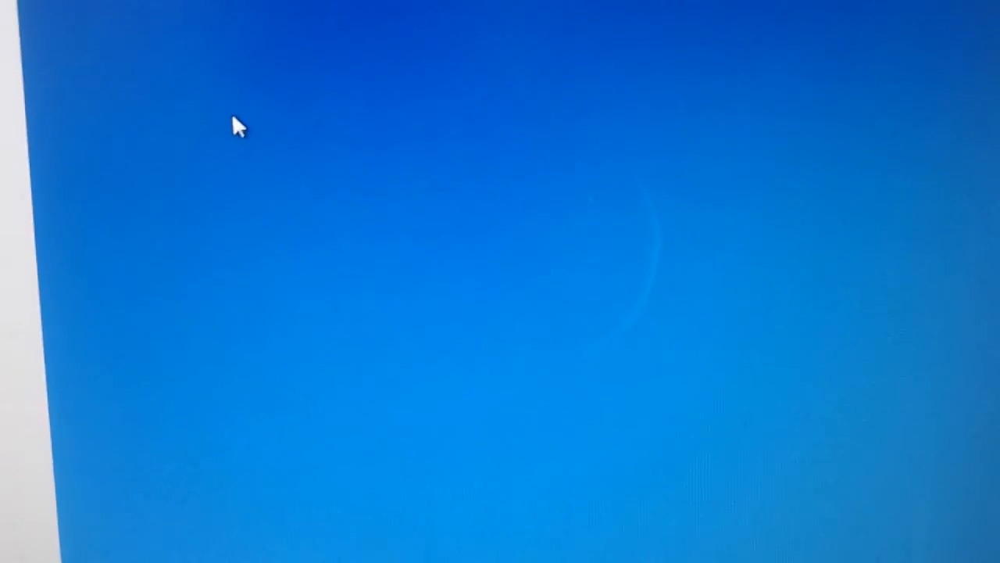
{"action": "mouse_move", "coordinate": [227, 174]}
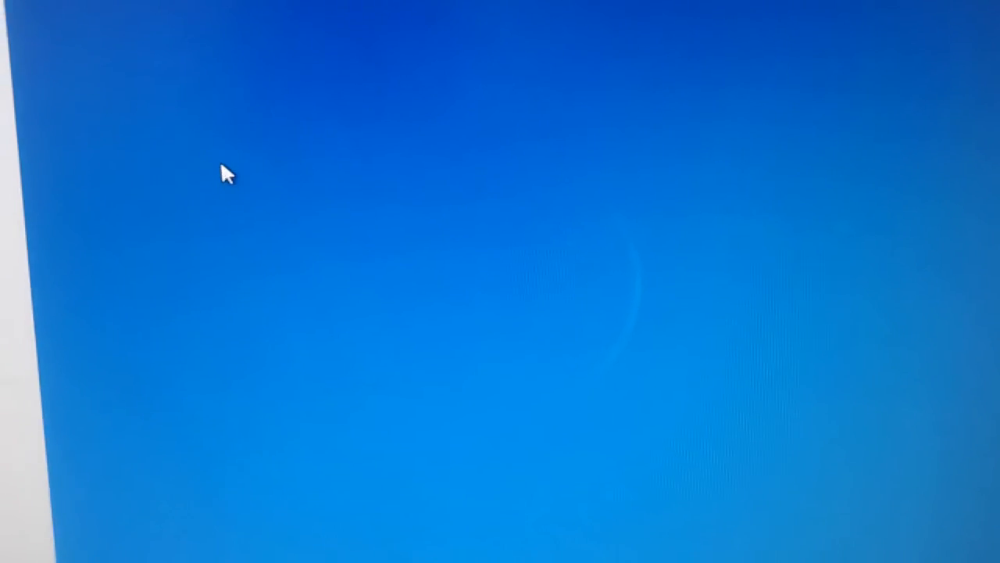
{"action": "mouse_move", "coordinate": [239, 128]}
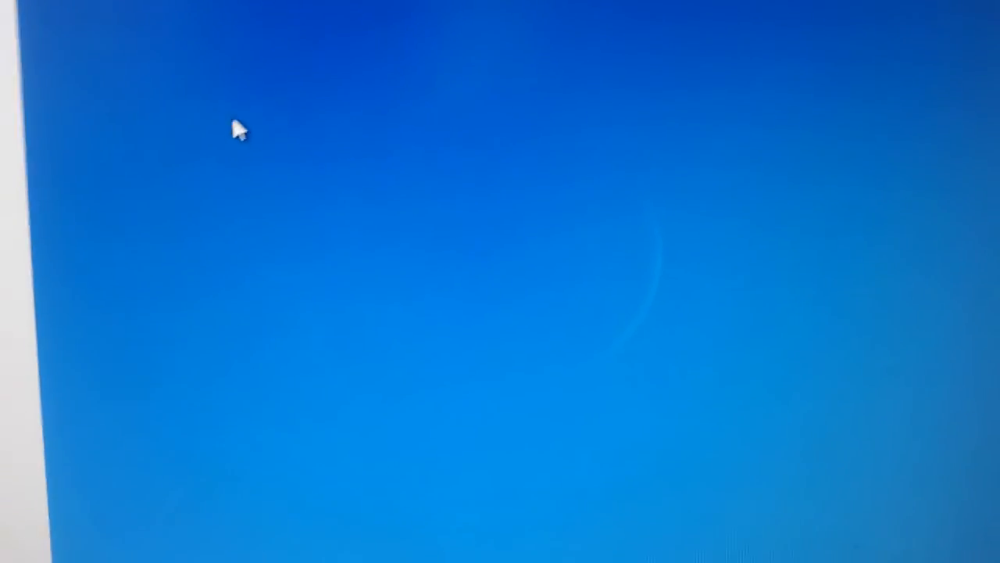
{"action": "mouse_move", "coordinate": [228, 160]}
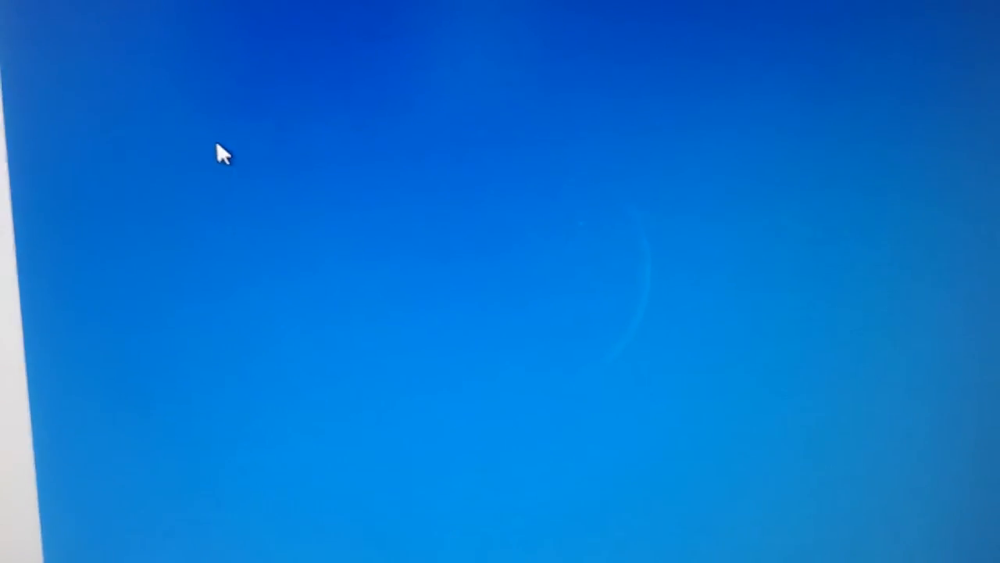
{"action": "mouse_move", "coordinate": [246, 113]}
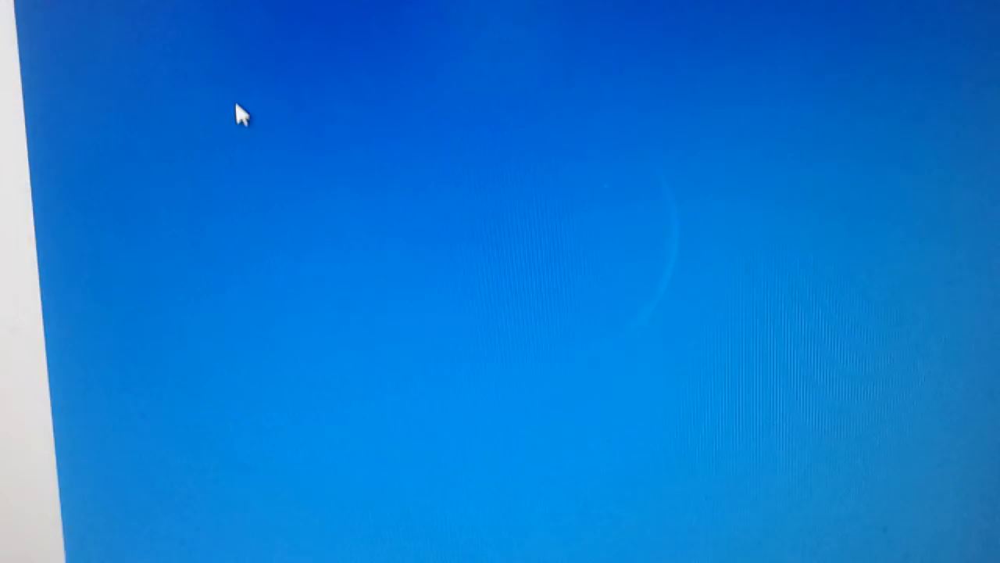